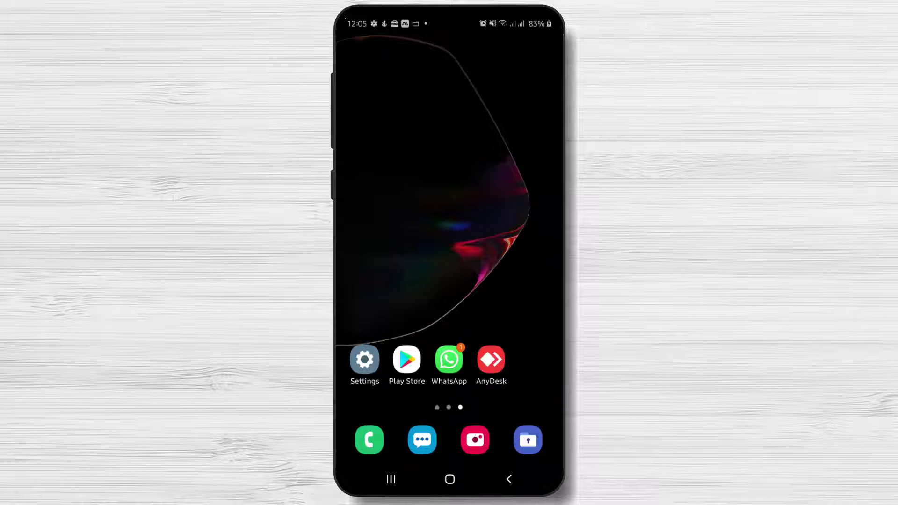
Launch the AnyDesk app from its home-screen icon.
click(490, 364)
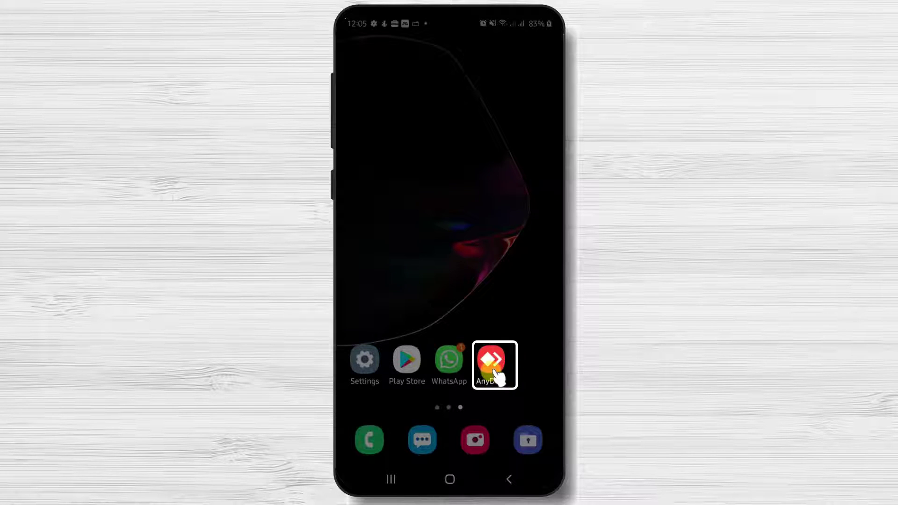
Open AnyDesk, respond to the incoming request and choose Start now on the screen-casting prompt.
click(493, 364)
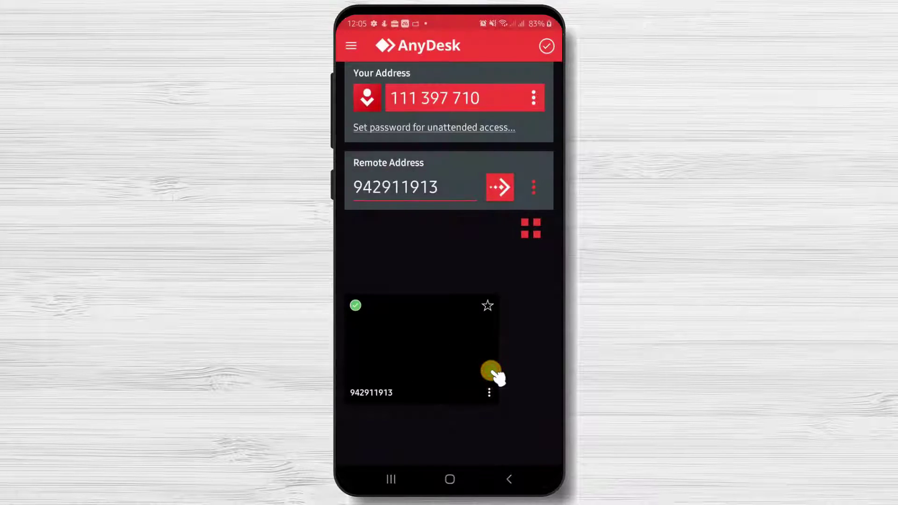
click(449, 98)
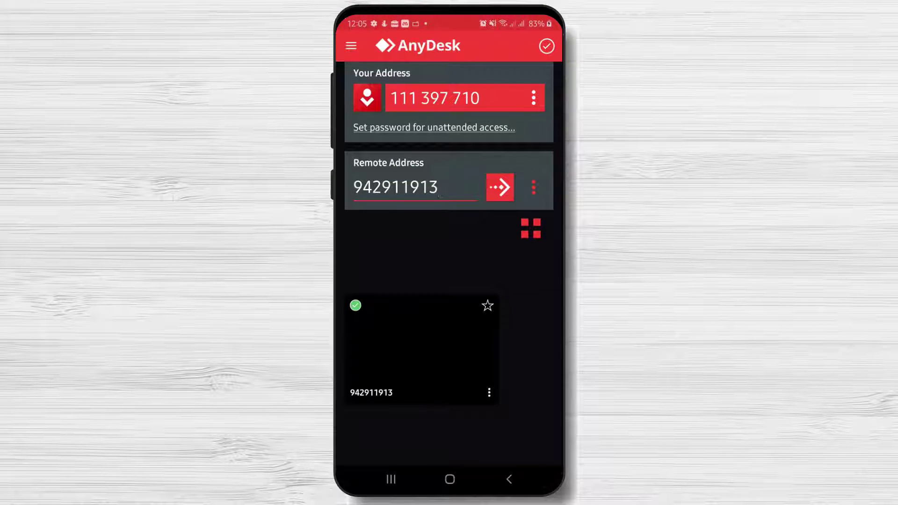
click(499, 188)
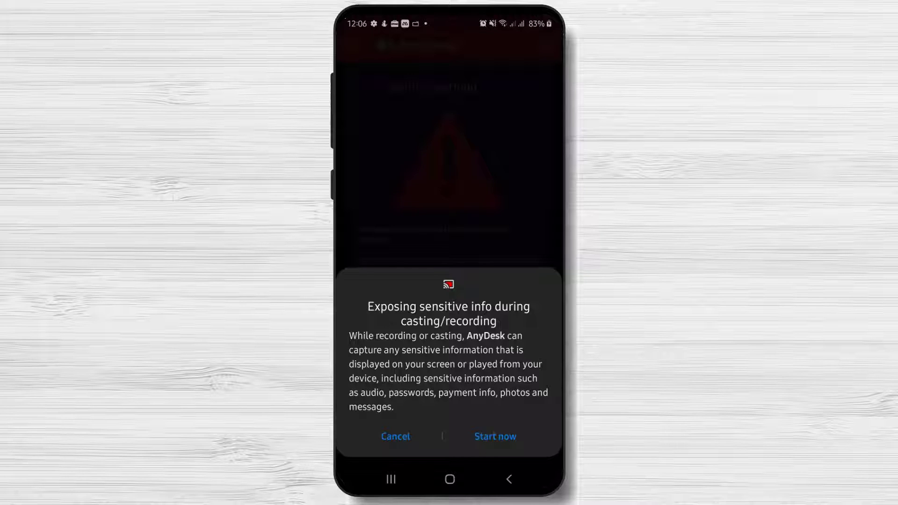
click(494, 435)
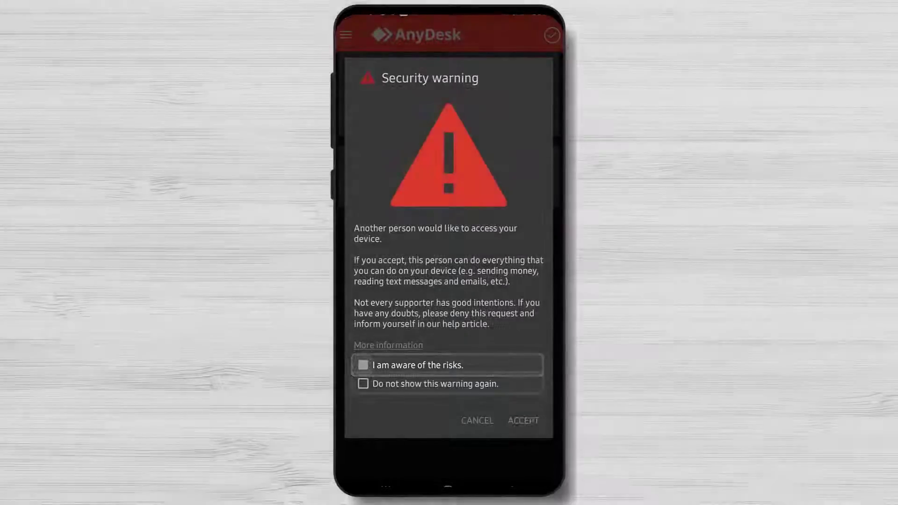
Tick 'I am aware of the risks' and 'Do not show this warning again', then ACCEPT the access request.
click(362, 383)
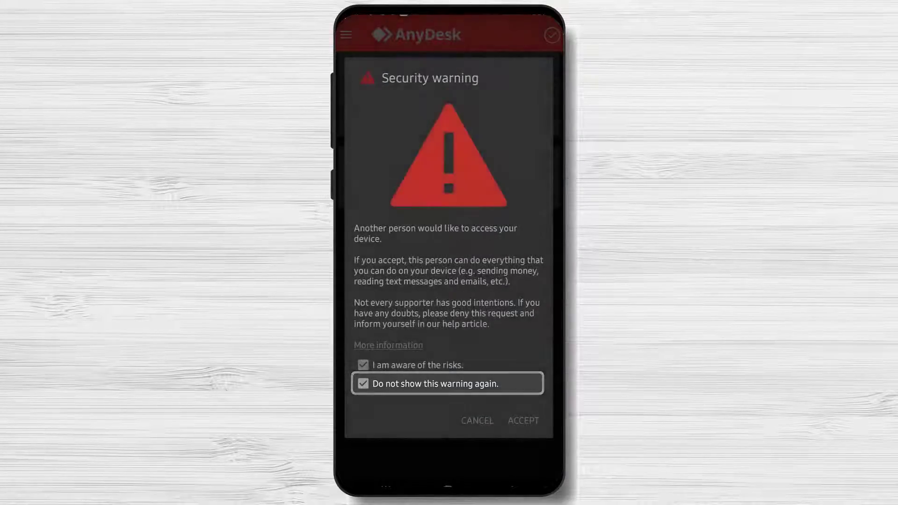
click(522, 420)
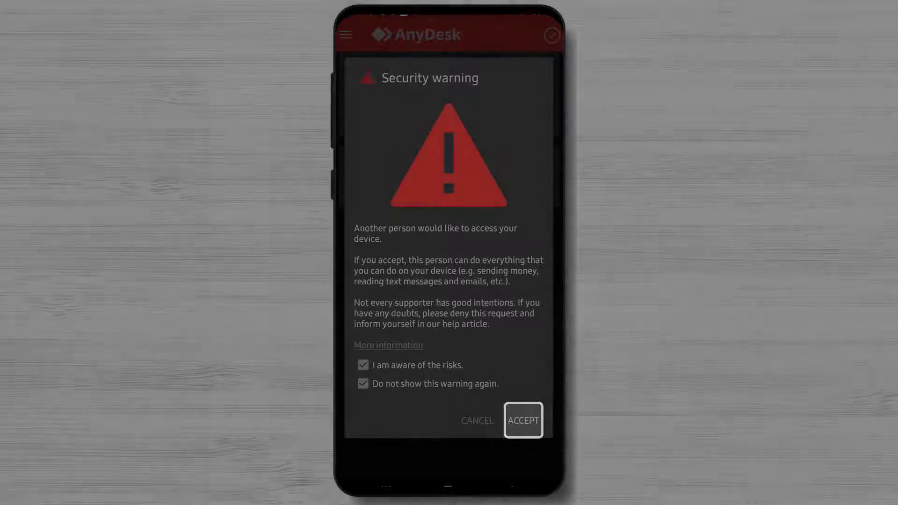
click(522, 420)
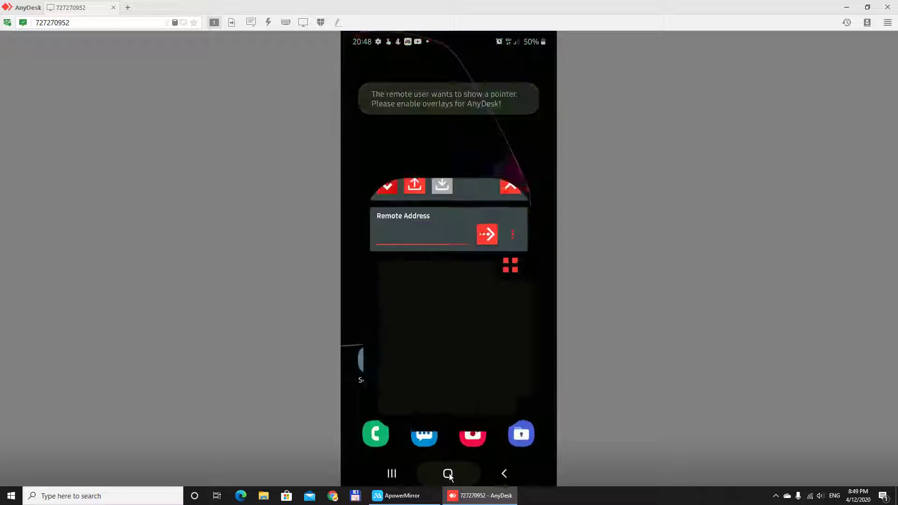
From the PC's AnyDesk window, send the mirrored phone to its Android home screen.
click(448, 473)
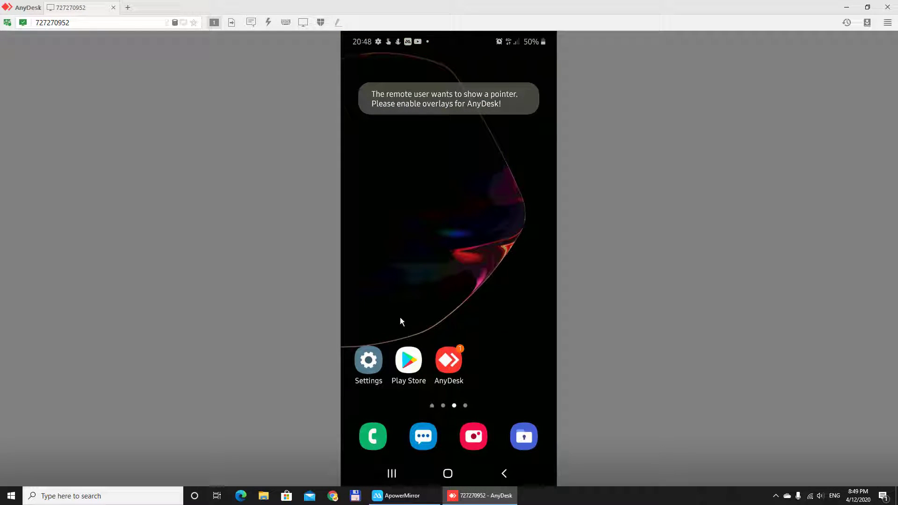